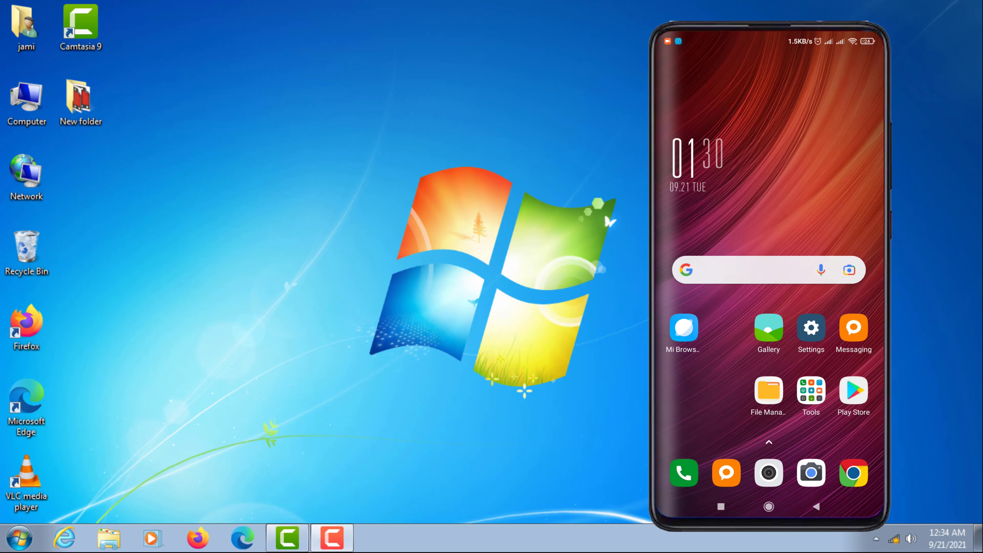
Step: Switch on the Portable hotspot toggle from the phone's Settings
{"action": "left_click", "coordinate": [810, 327]}
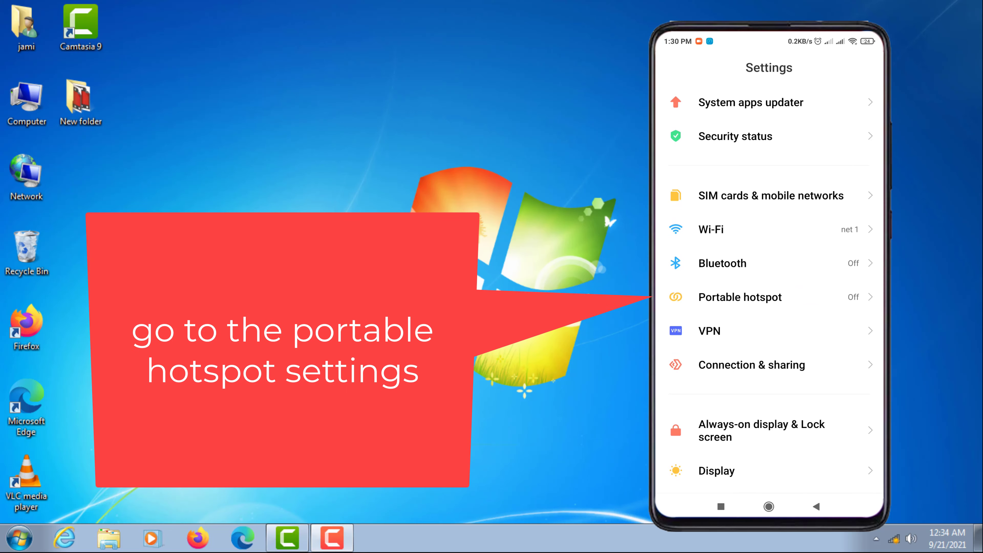
{"action": "left_click", "coordinate": [740, 296]}
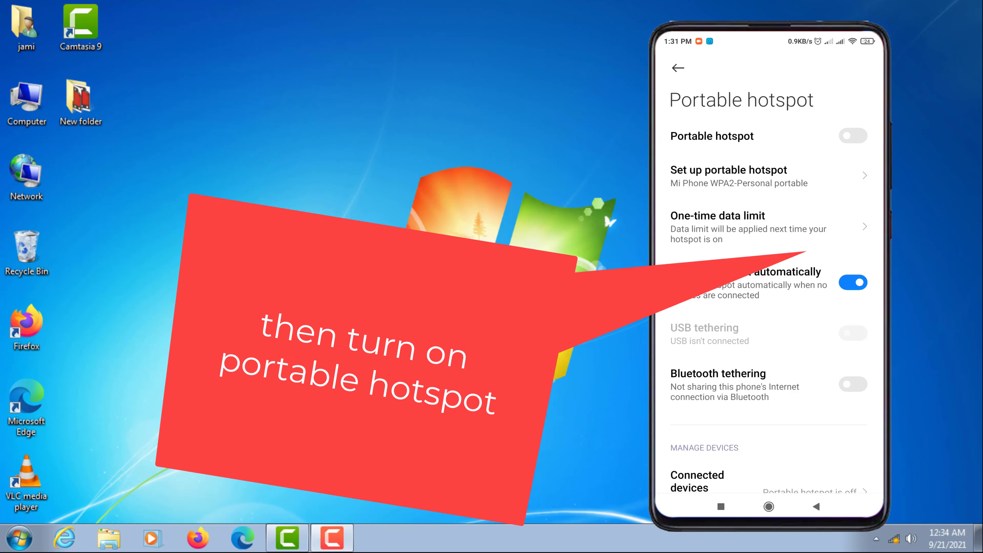
{"action": "left_click", "coordinate": [853, 135]}
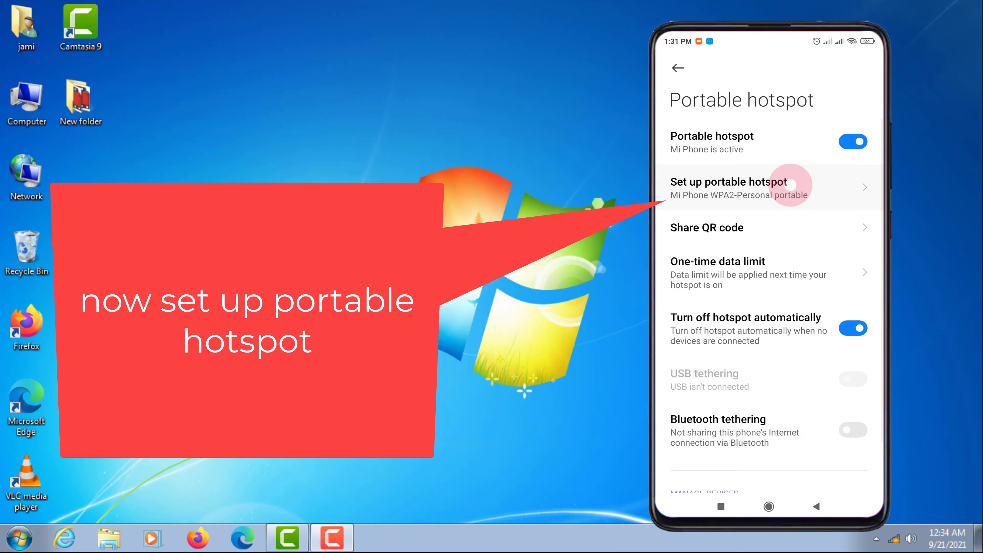
Step: Name the hotspot network 'my hotspot' in the setup screen
{"action": "left_click", "coordinate": [729, 185]}
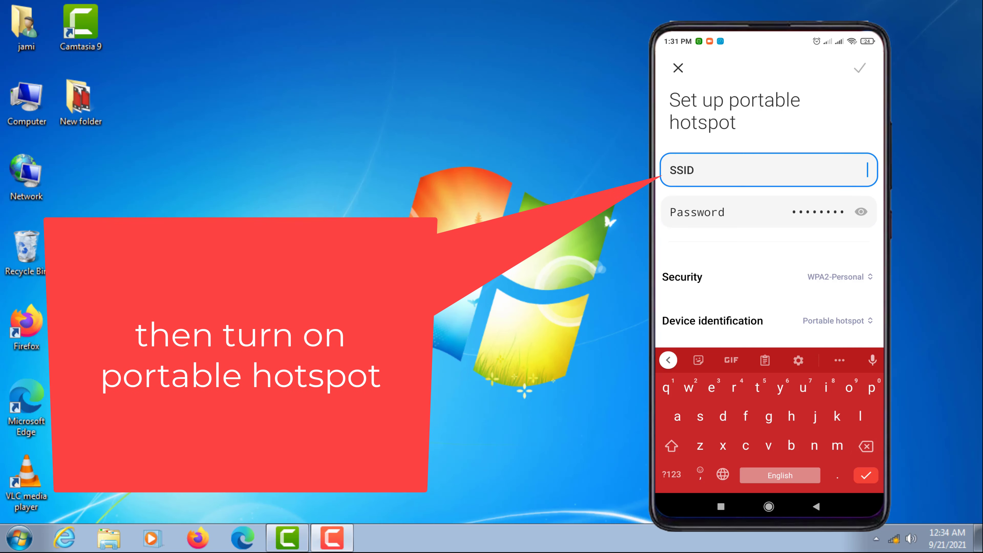
{"action": "type", "text": "my"}
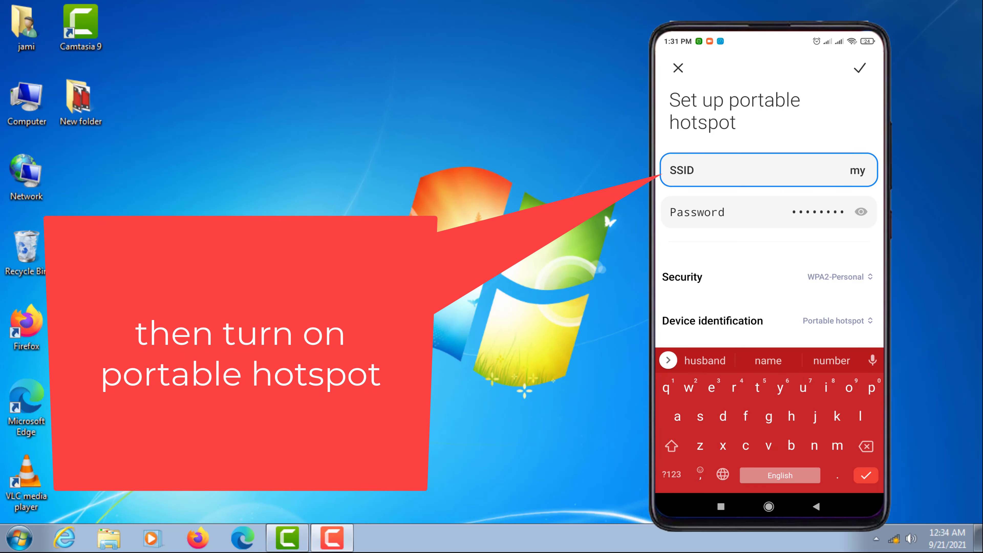
{"action": "type", "text": "hot"}
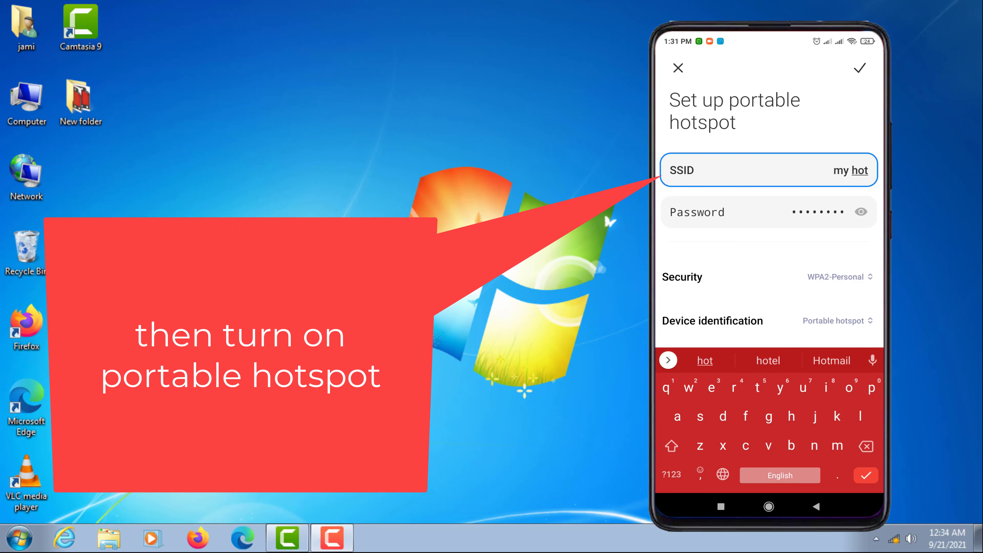
{"action": "left_click", "coordinate": [704, 360]}
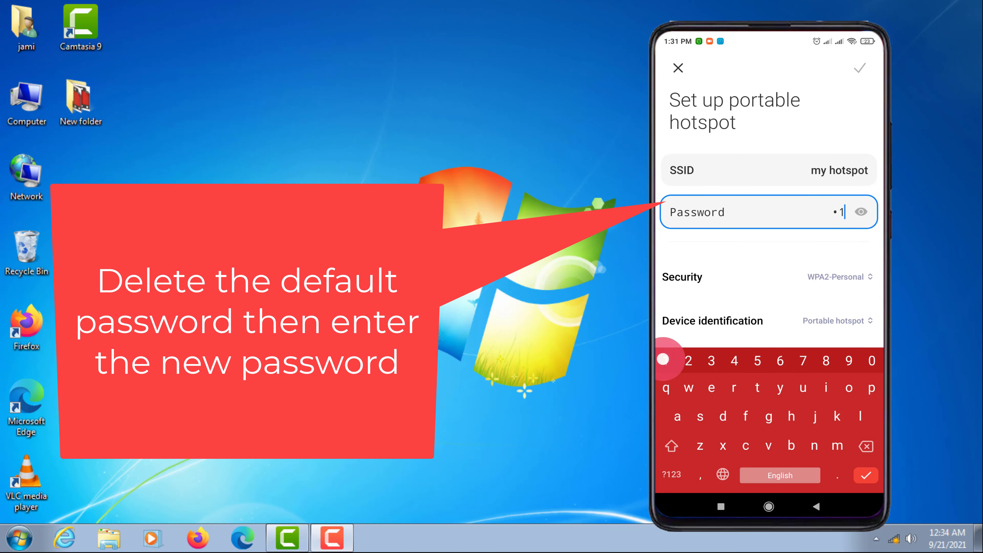
Step: Replace the default password with the new eight-character one
{"action": "left_click", "coordinate": [712, 360]}
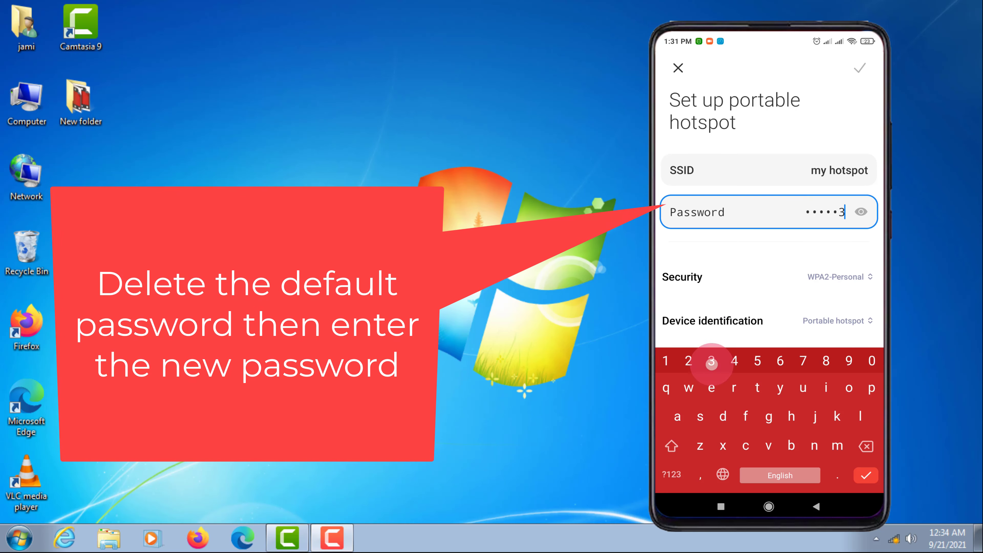
{"action": "left_click", "coordinate": [734, 361]}
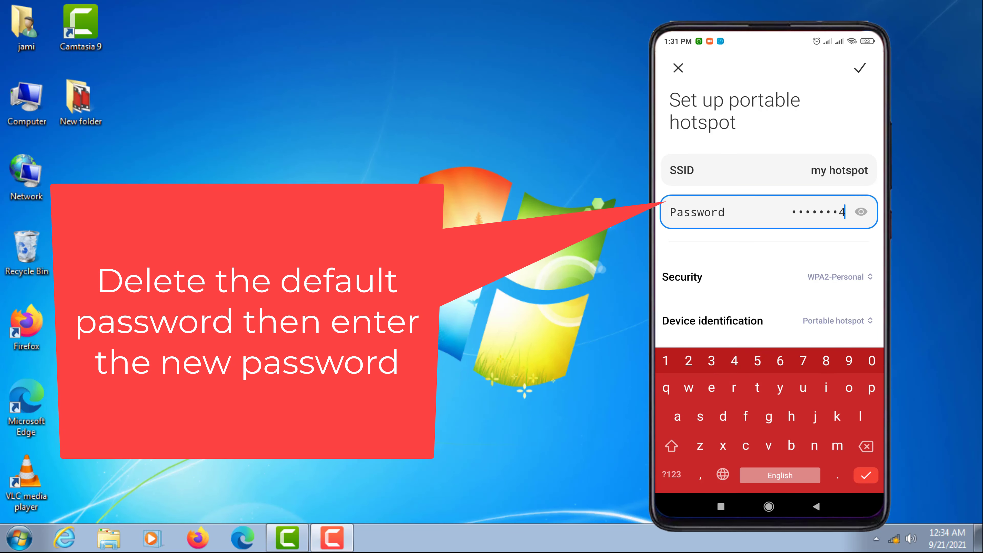
{"action": "left_click", "coordinate": [835, 276]}
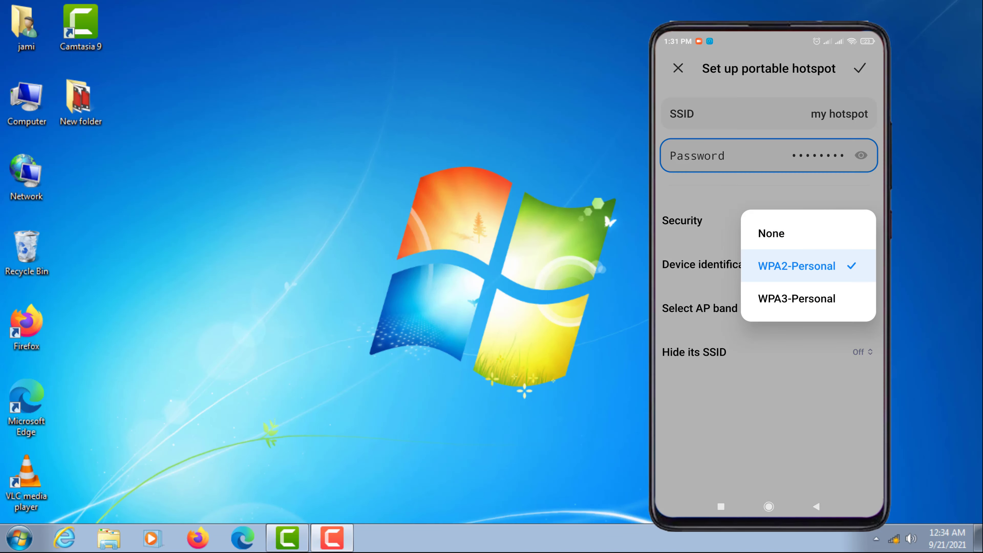
Step: Keep WPA2-Personal security and save the hotspot name and password
{"action": "left_click", "coordinate": [798, 265]}
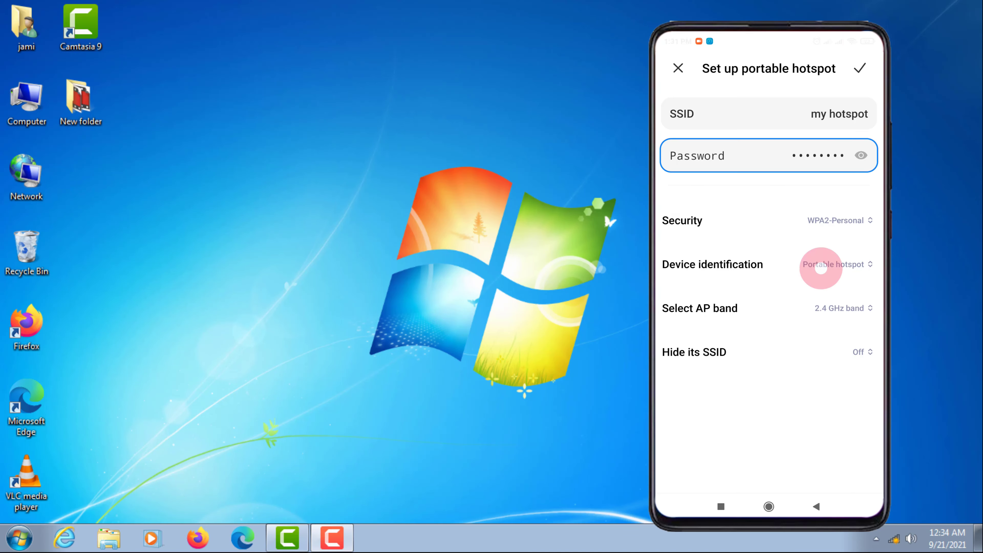
{"action": "left_click", "coordinate": [834, 265]}
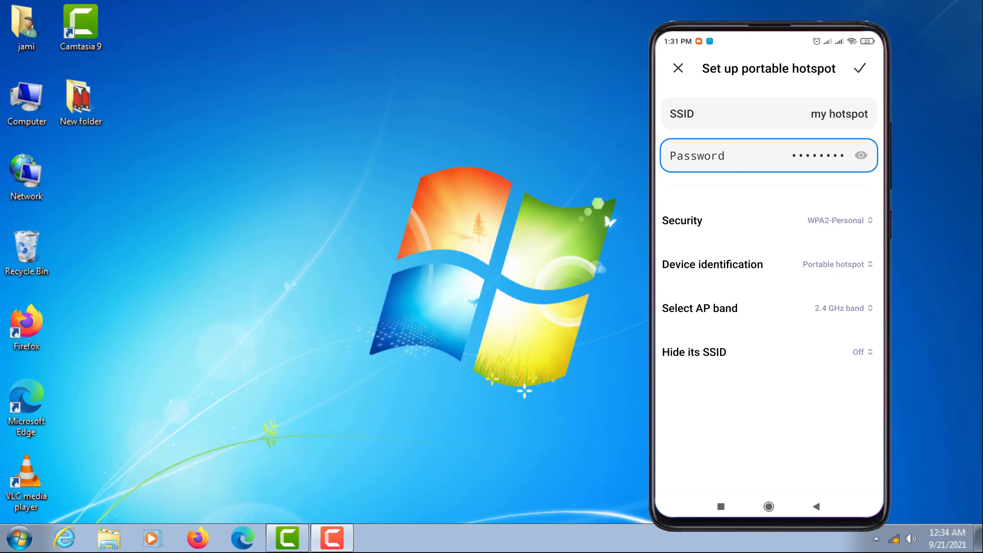
{"action": "left_click", "coordinate": [860, 69]}
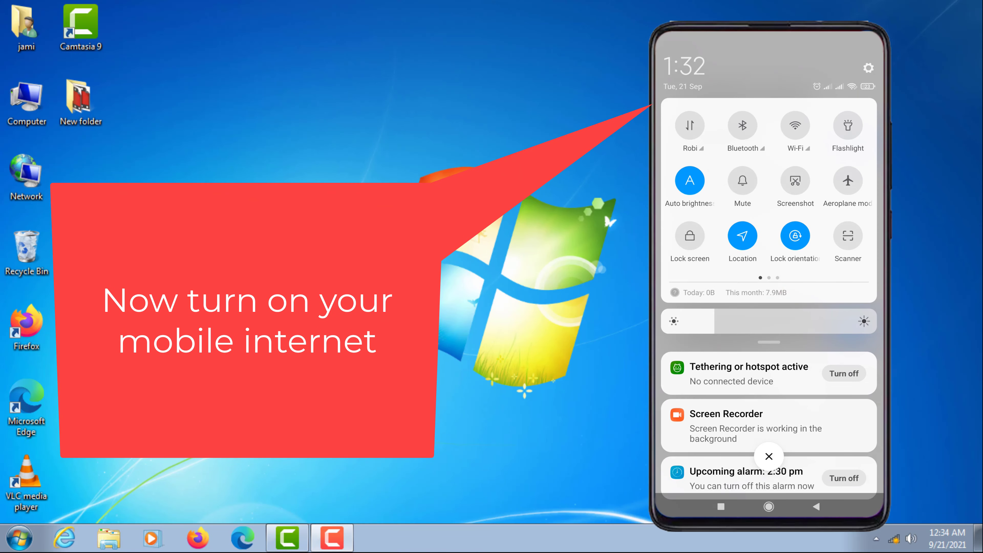
Step: Turn on mobile data so 'my hotspot' shares the phone's internet
{"action": "left_click", "coordinate": [690, 124]}
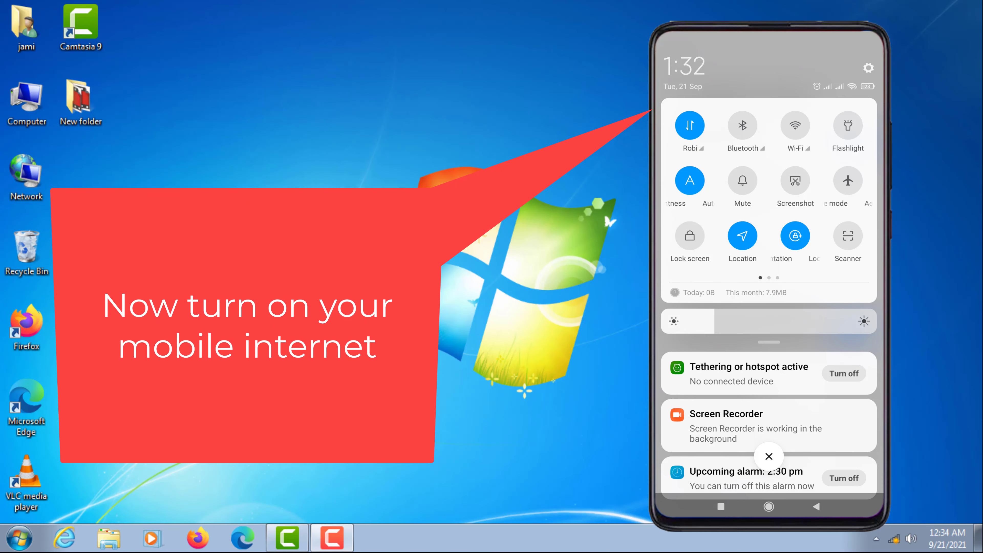
{"action": "left_click", "coordinate": [746, 374]}
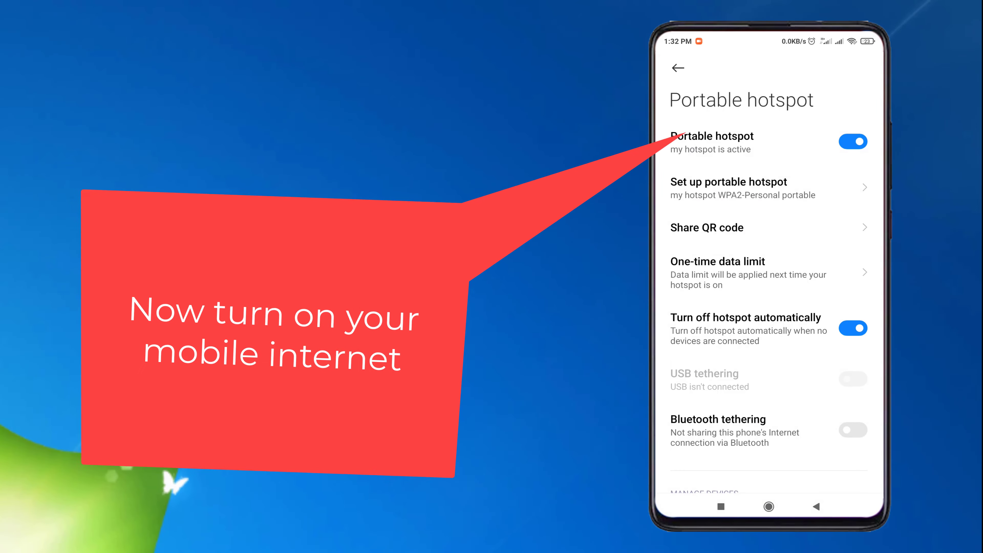
{"action": "left_click", "coordinate": [767, 506]}
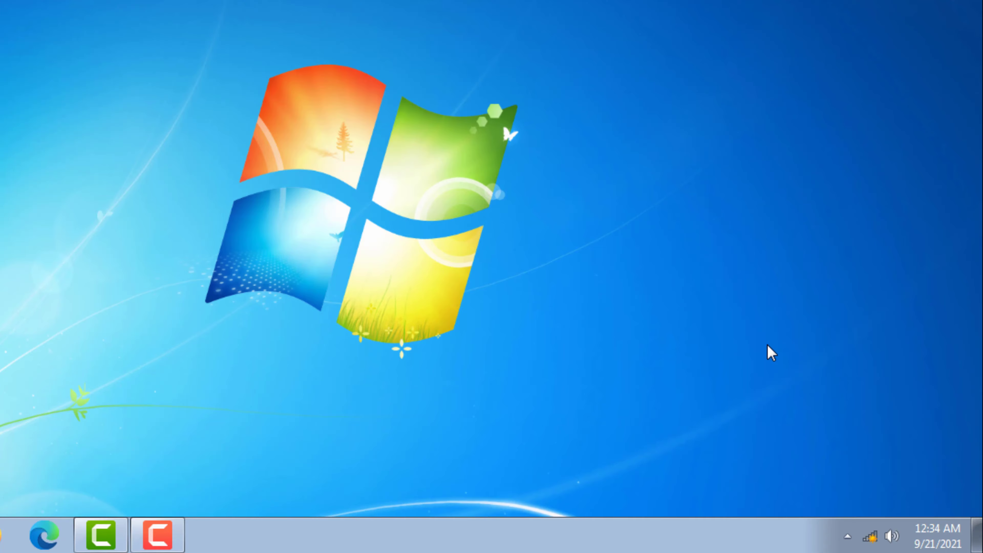
{"action": "mouse_move", "coordinate": [851, 535]}
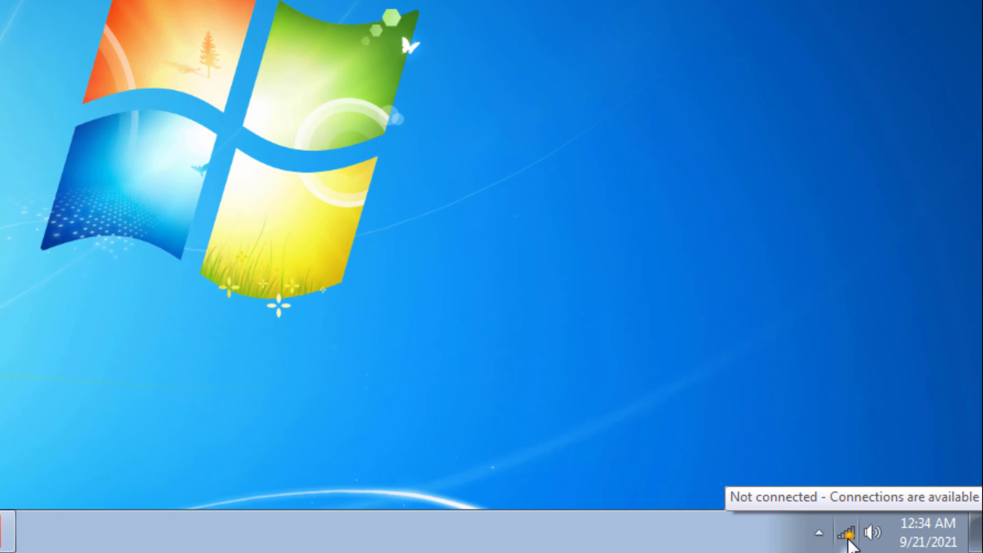
Step: Select 'my hotspot' from the Windows 7 wireless networks and start connecting
{"action": "left_click", "coordinate": [846, 533]}
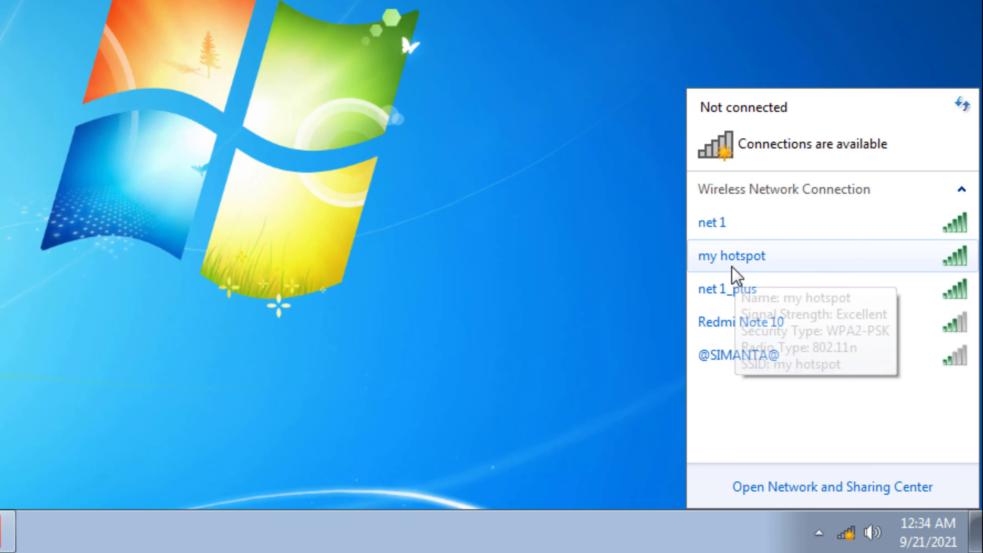
{"action": "left_click", "coordinate": [731, 255]}
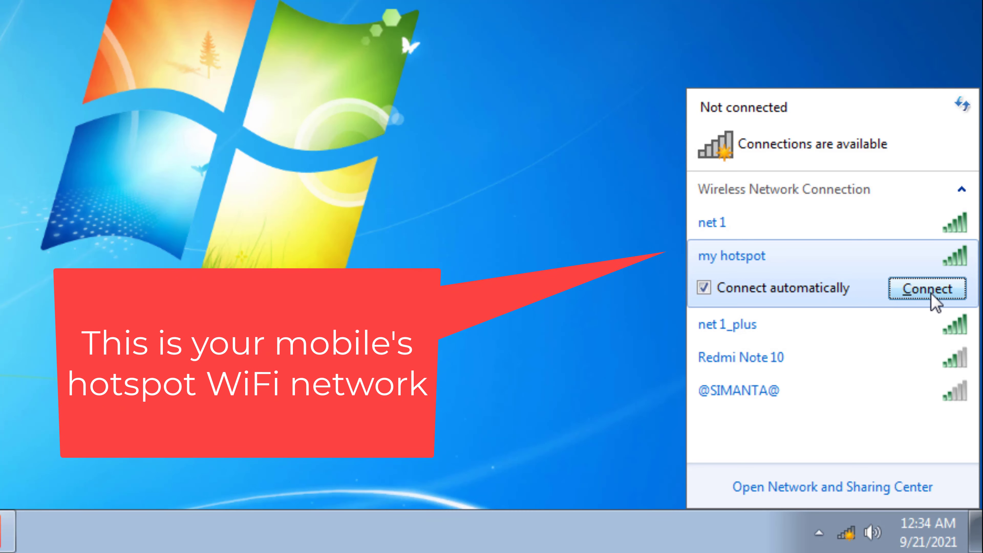
{"action": "left_click", "coordinate": [927, 289]}
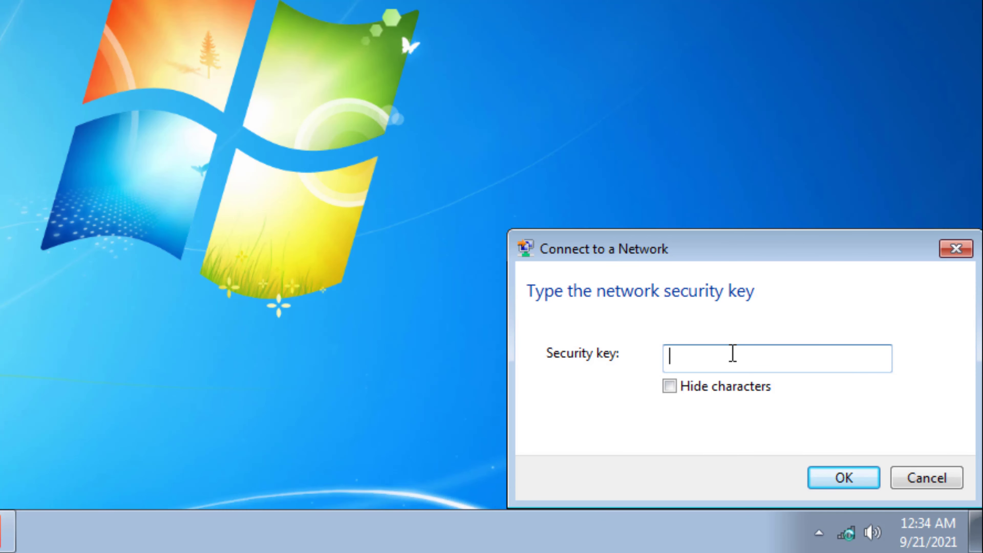
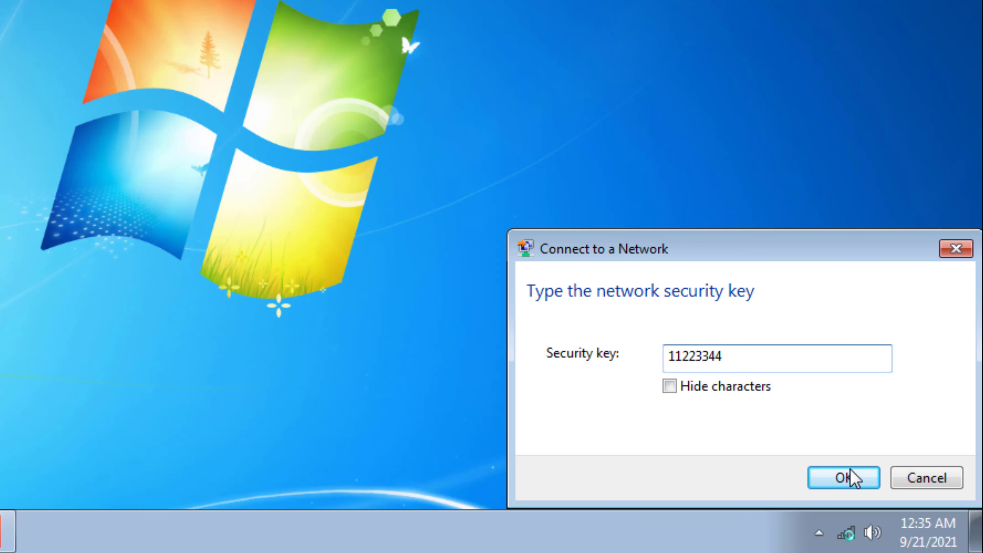
{"action": "left_click", "coordinate": [844, 477]}
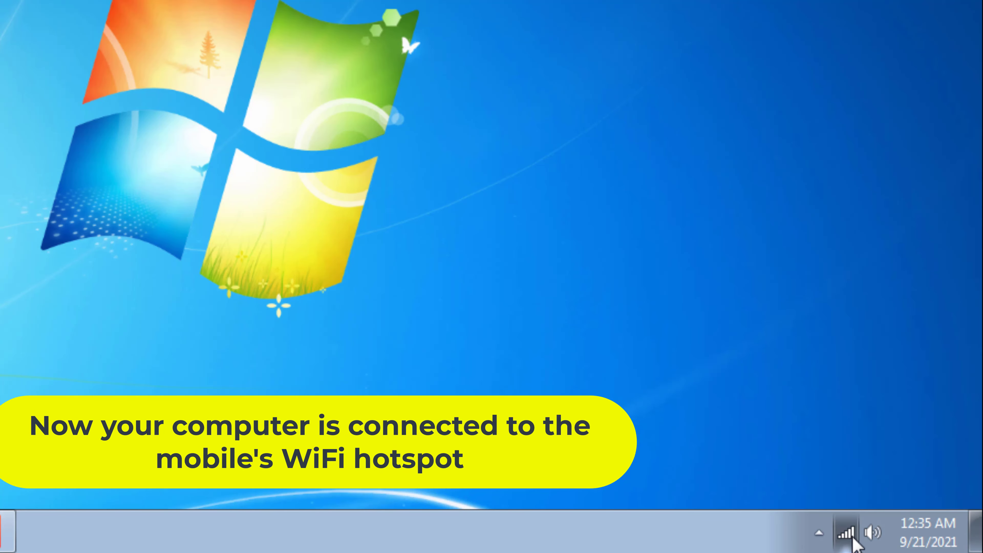
{"action": "left_click", "coordinate": [849, 530]}
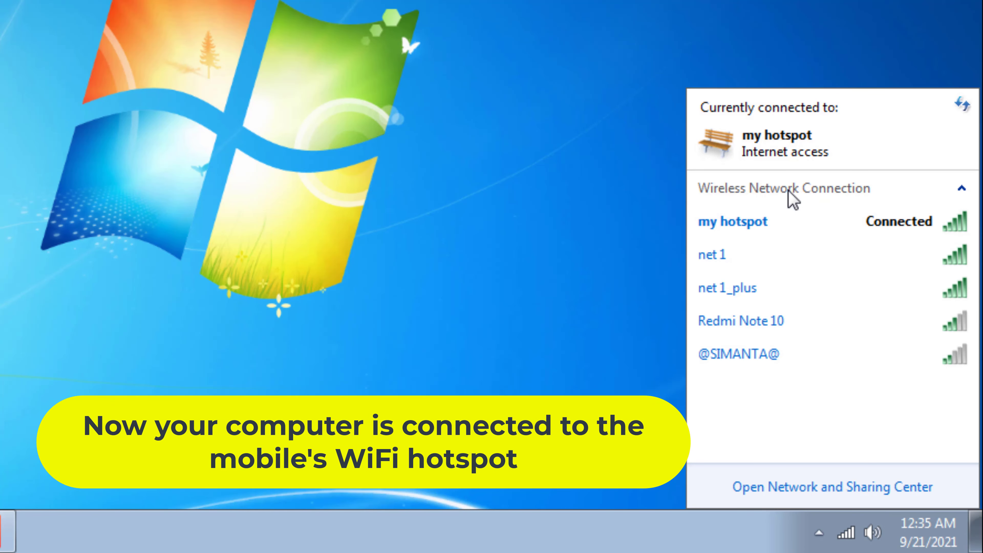
{"action": "mouse_move", "coordinate": [400, 237]}
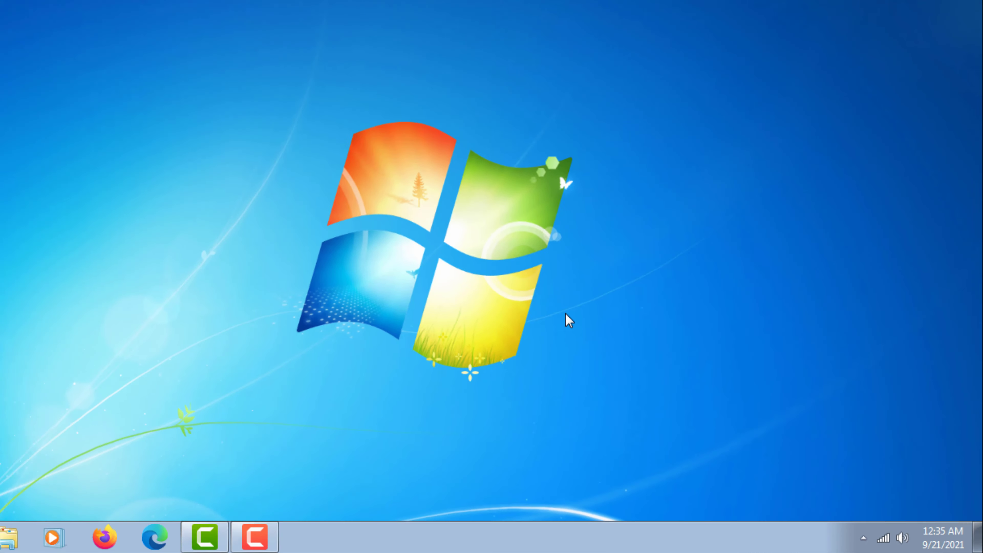
Step: Load YouTube's home page in Firefox over the hotspot connection
{"action": "left_click", "coordinate": [104, 537]}
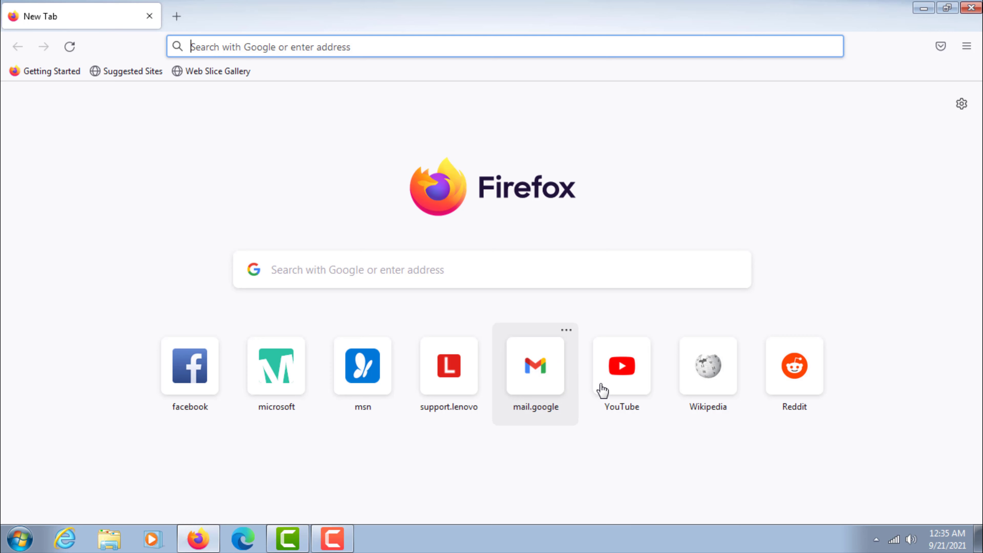
{"action": "mouse_move", "coordinate": [621, 373]}
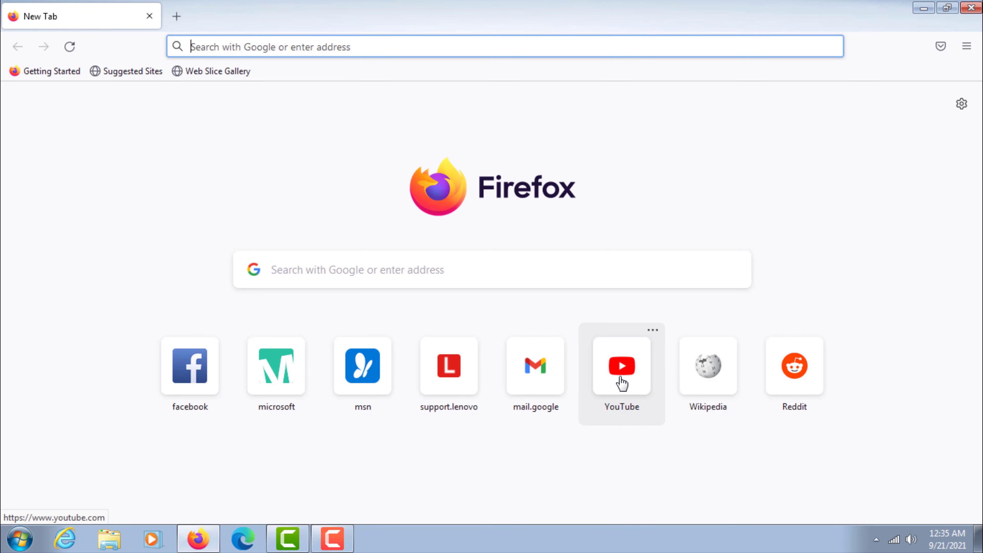
{"action": "left_click", "coordinate": [621, 366]}
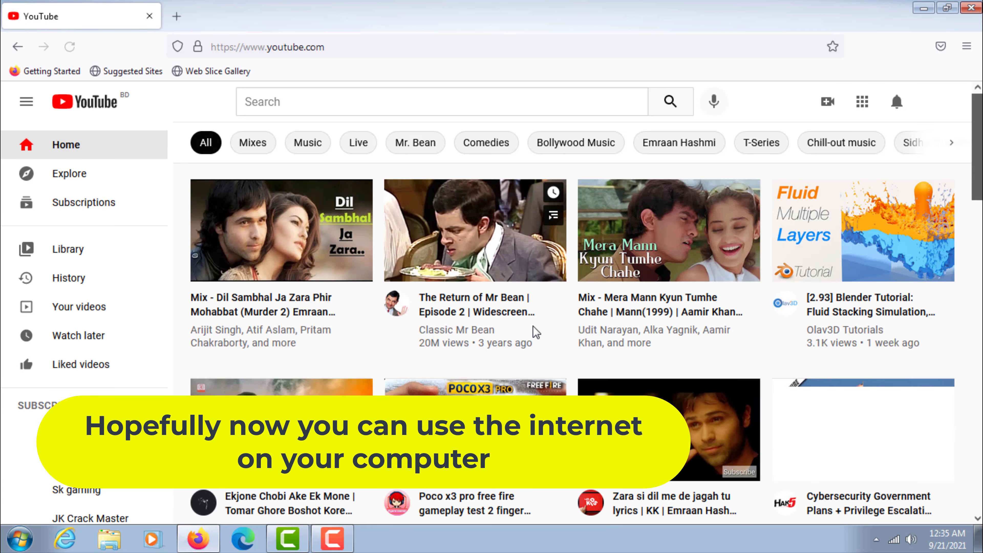